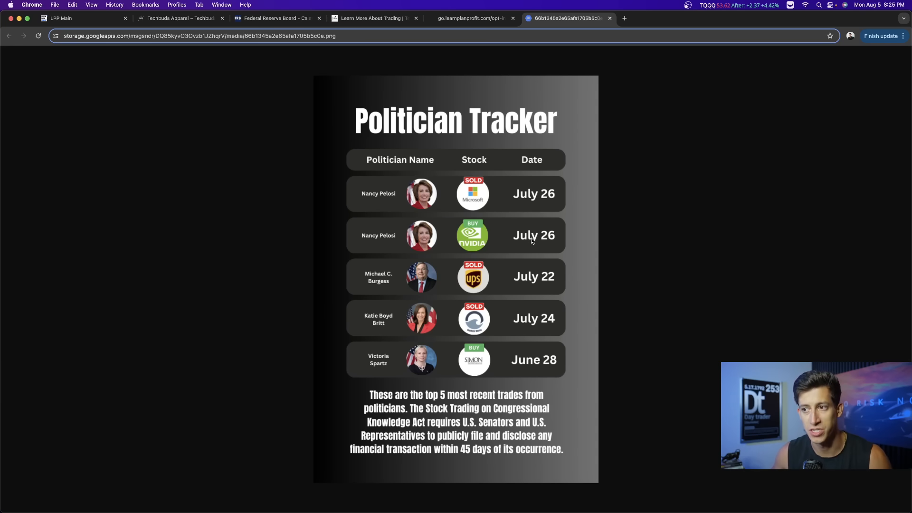
mouse_move(490, 247)
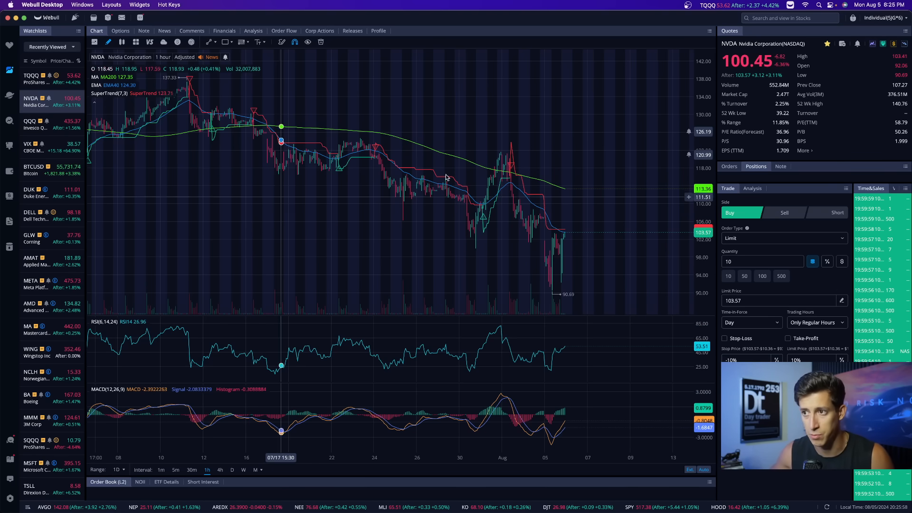
mouse_move(442, 185)
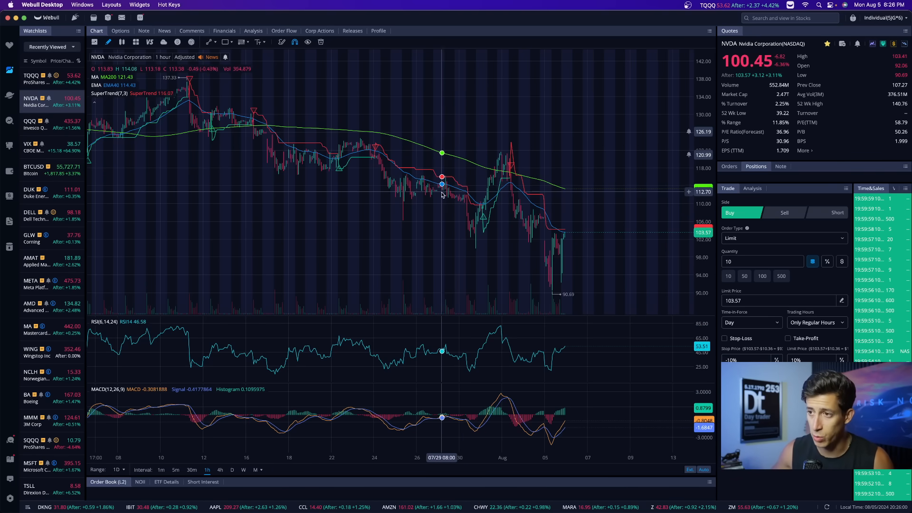
mouse_move(501, 204)
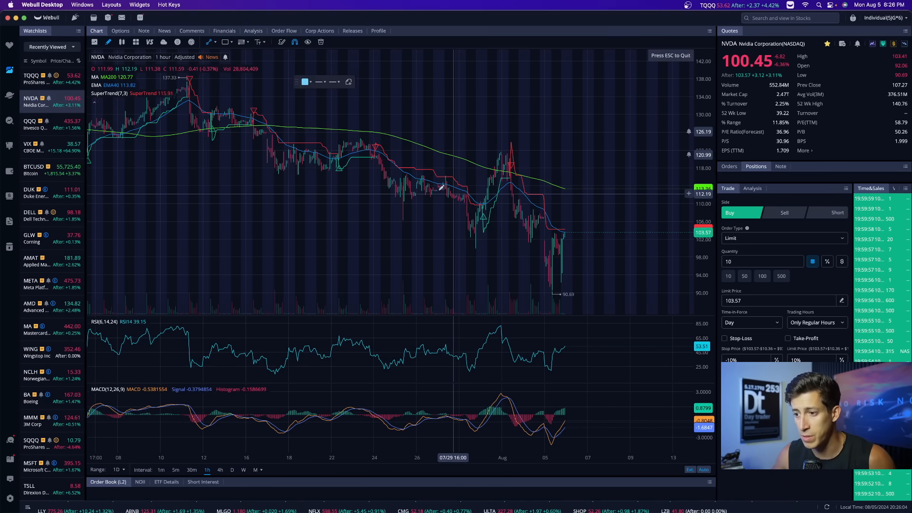
mouse_move(427, 185)
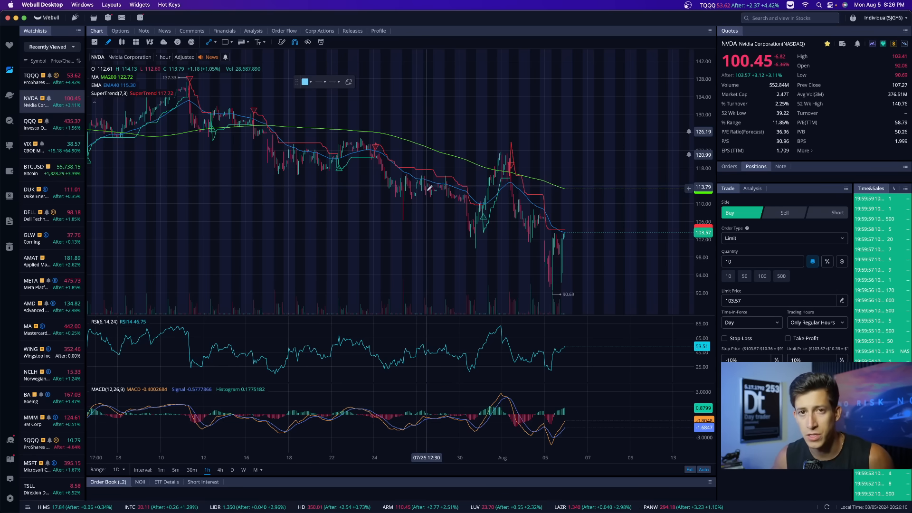
Step: Measure the late-July high to August low, switch NVDA to 4-hour candles, and test a trend line
drag(426, 187, 533, 257)
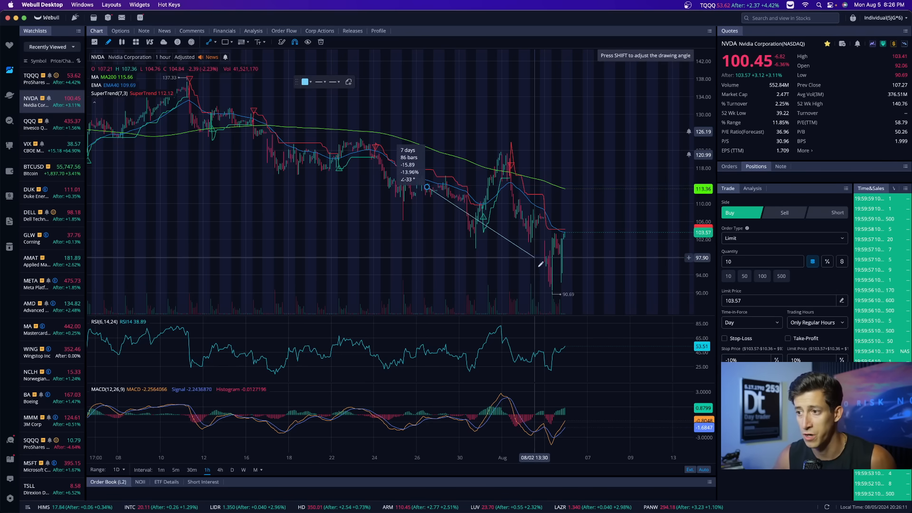
drag(532, 256, 552, 287)
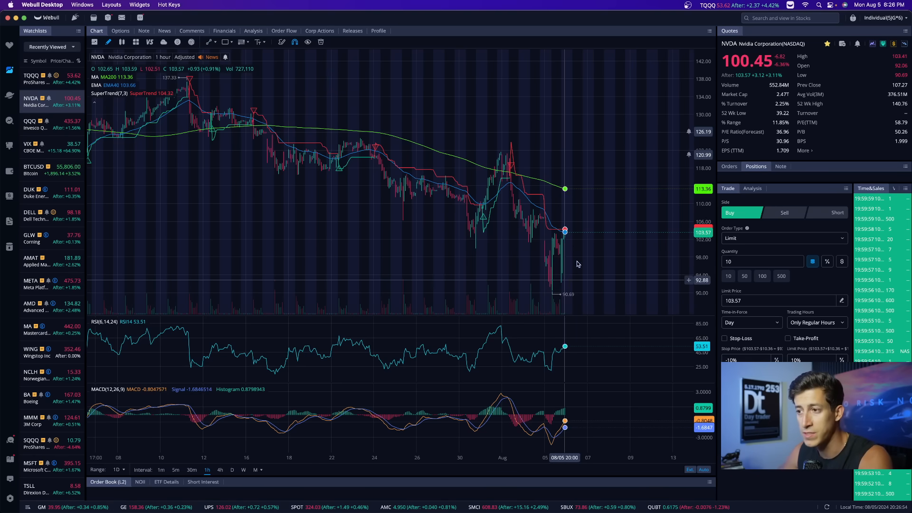
mouse_move(578, 257)
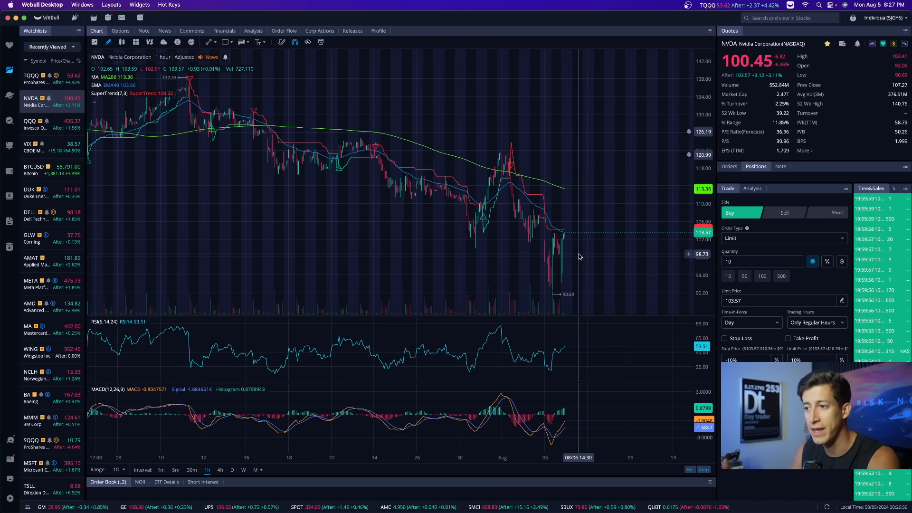
click(220, 469)
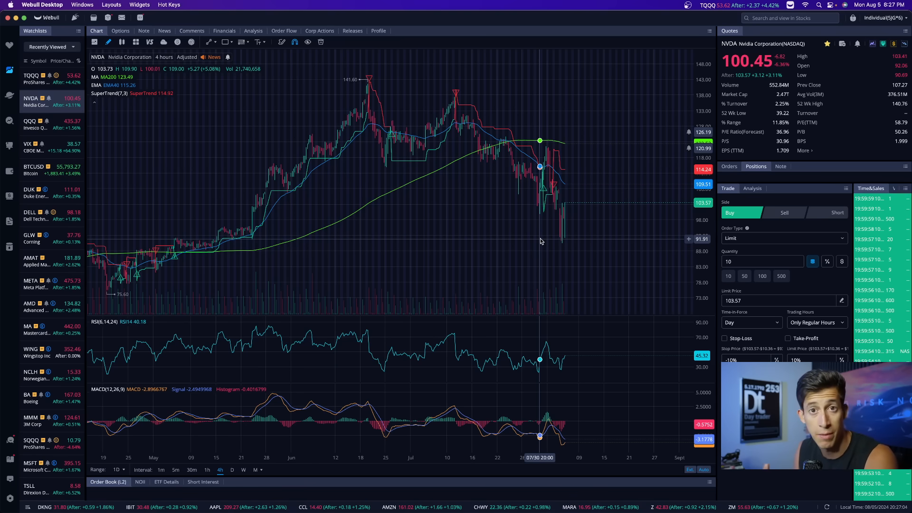
mouse_move(587, 208)
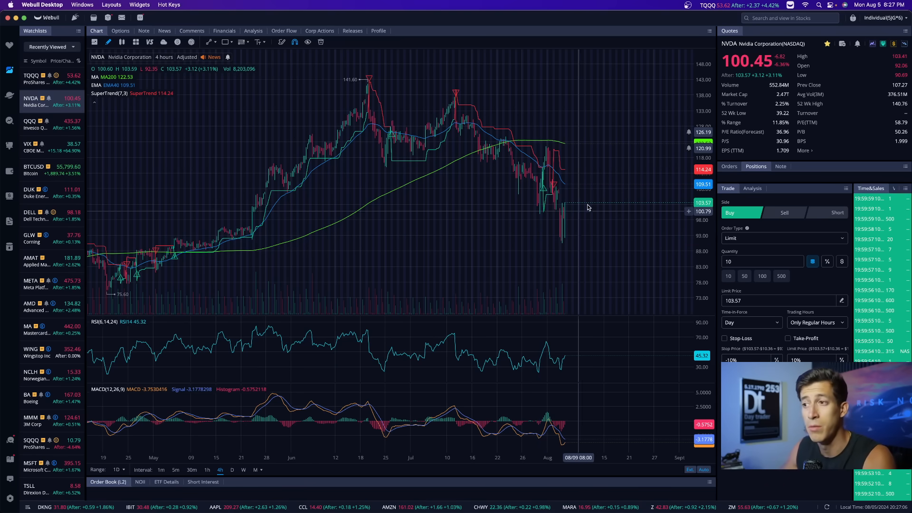
mouse_move(577, 206)
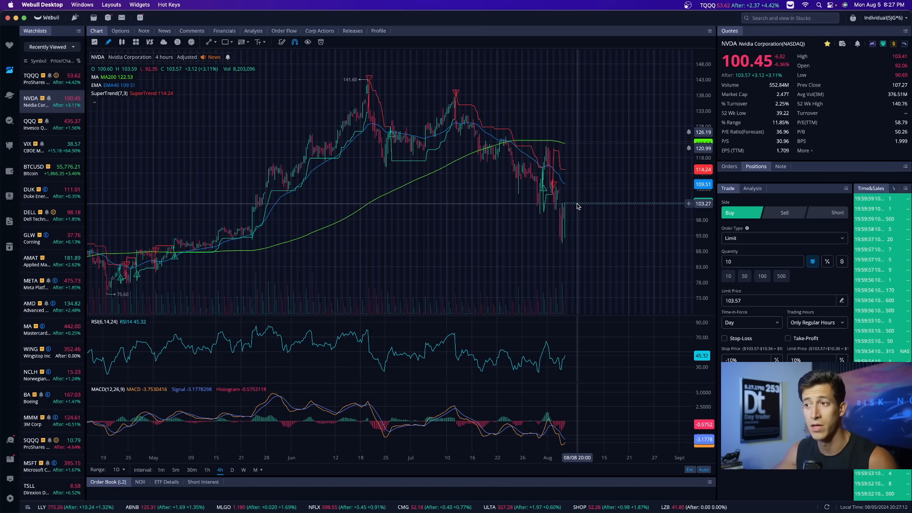
mouse_move(575, 203)
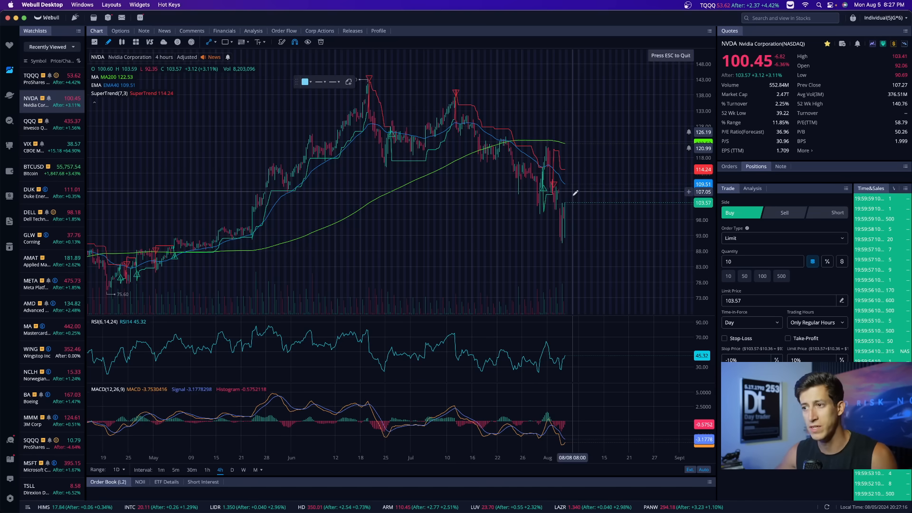
mouse_move(570, 202)
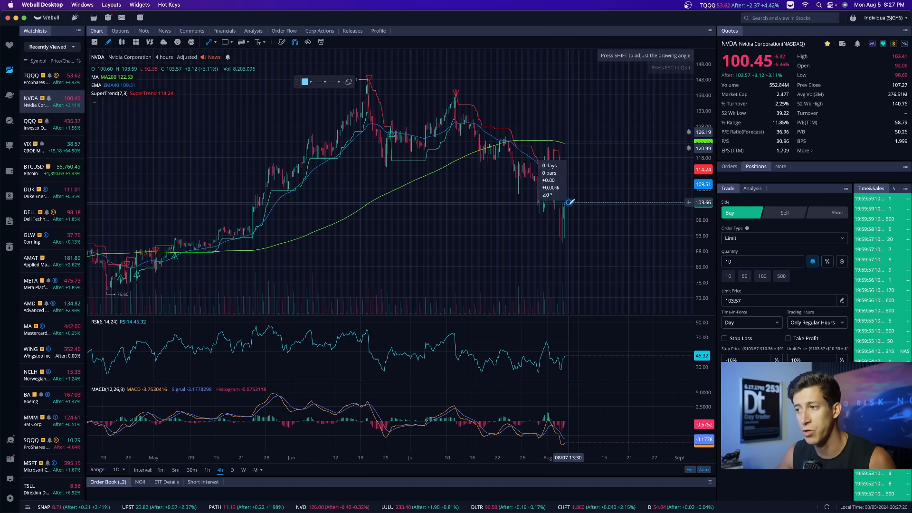
drag(569, 203, 610, 88)
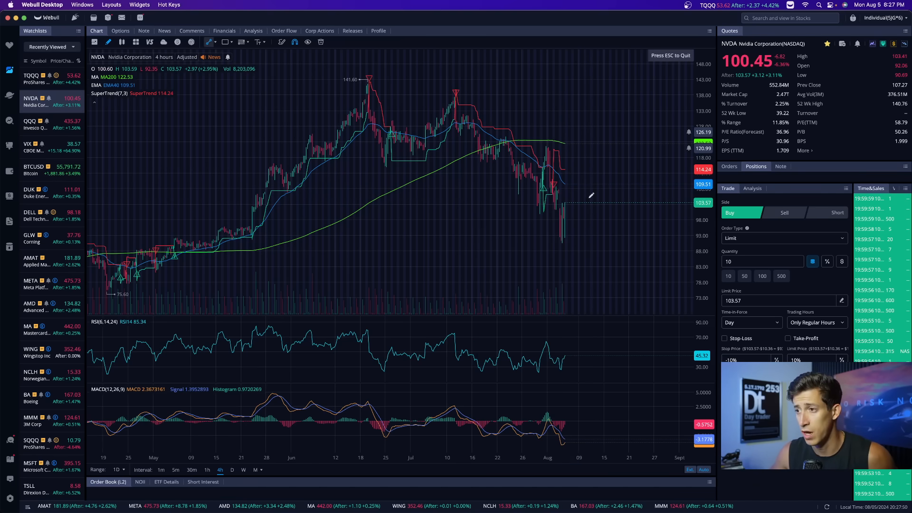
drag(567, 202, 594, 88)
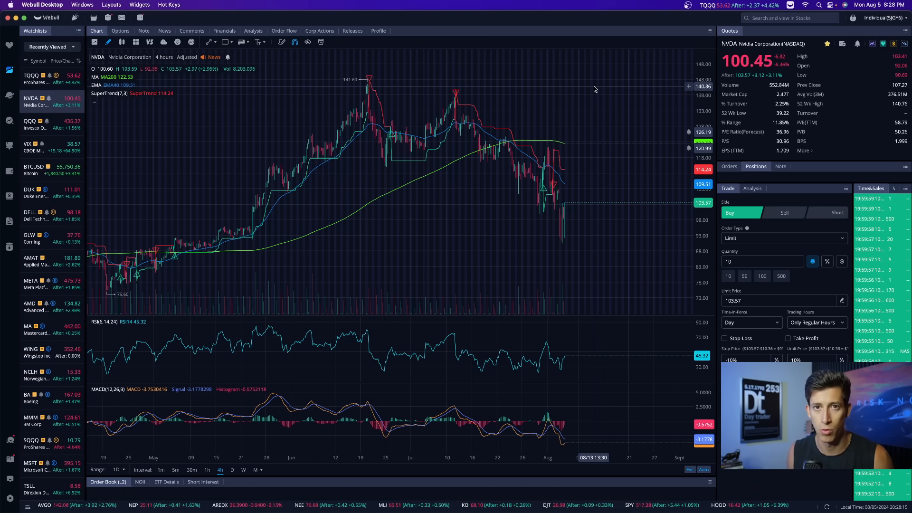
mouse_move(579, 214)
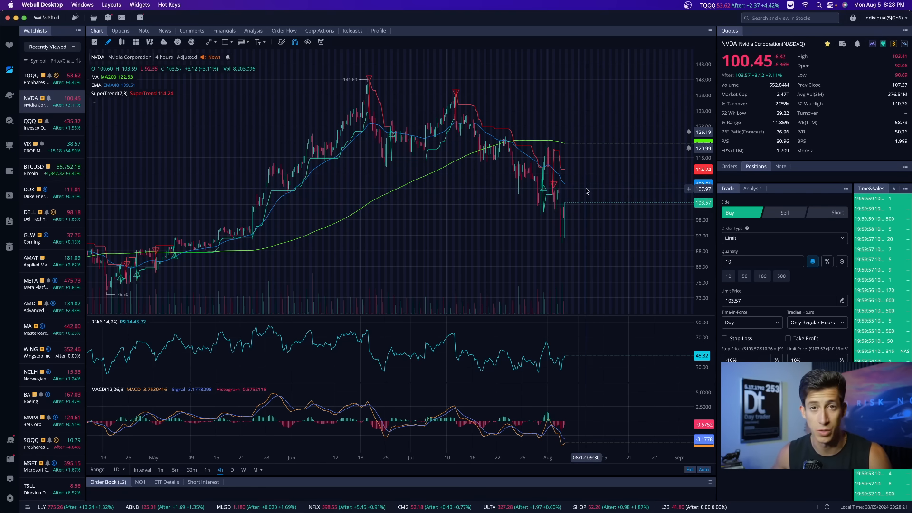
mouse_move(554, 196)
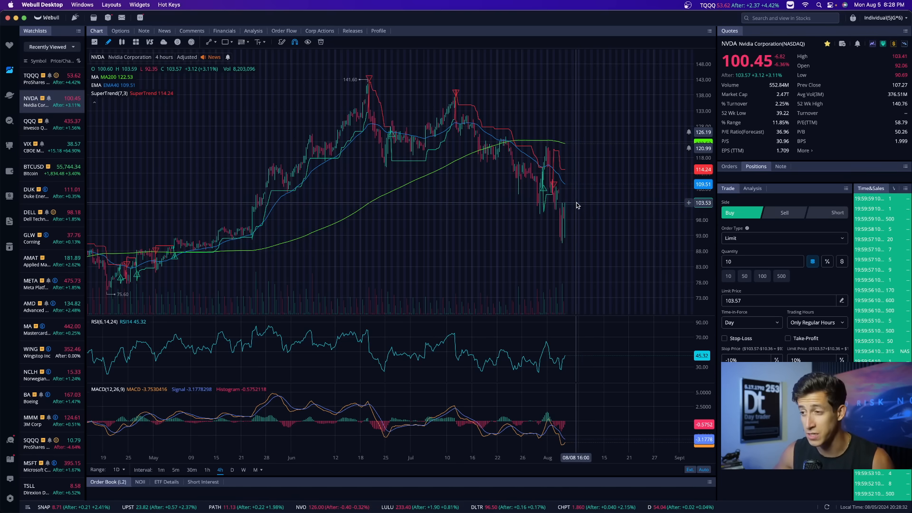
mouse_move(579, 238)
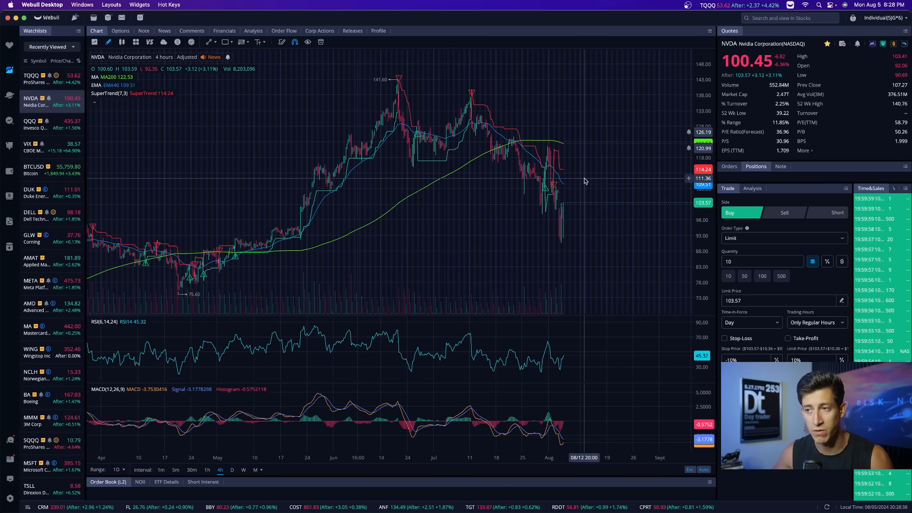
mouse_move(571, 196)
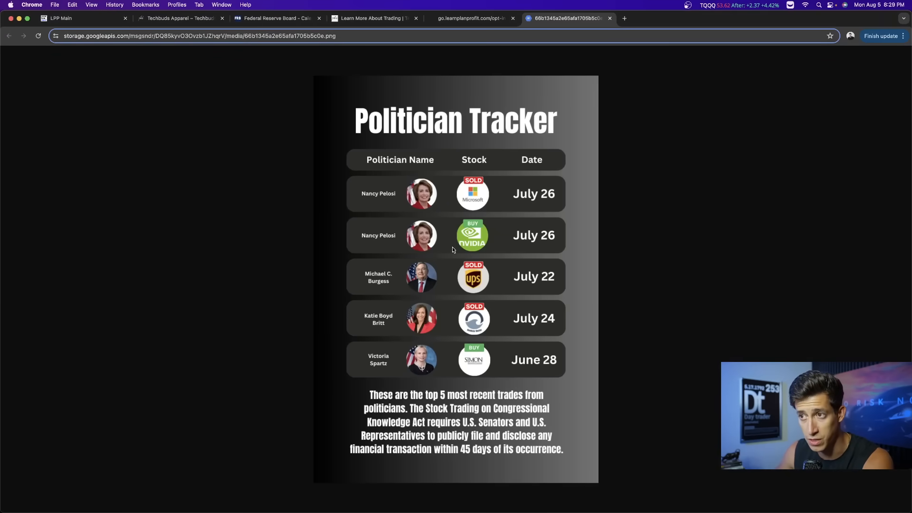
mouse_move(418, 250)
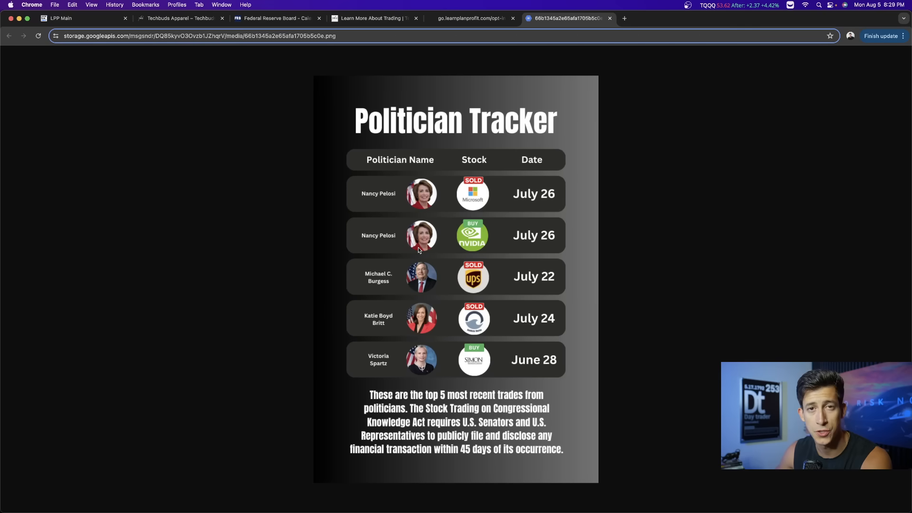
Step: View the Trade Tracker sign-up page briefly, then move to the Learn Plan Profit homepage
click(470, 18)
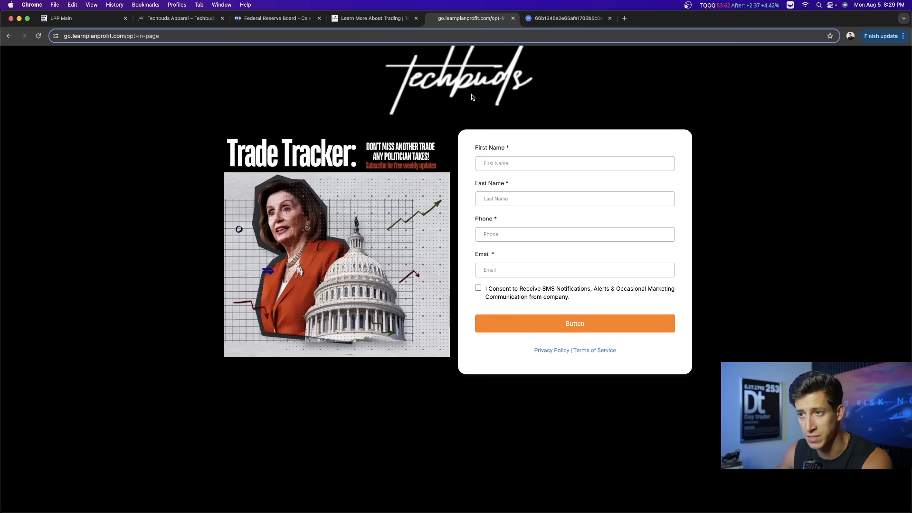
mouse_move(383, 215)
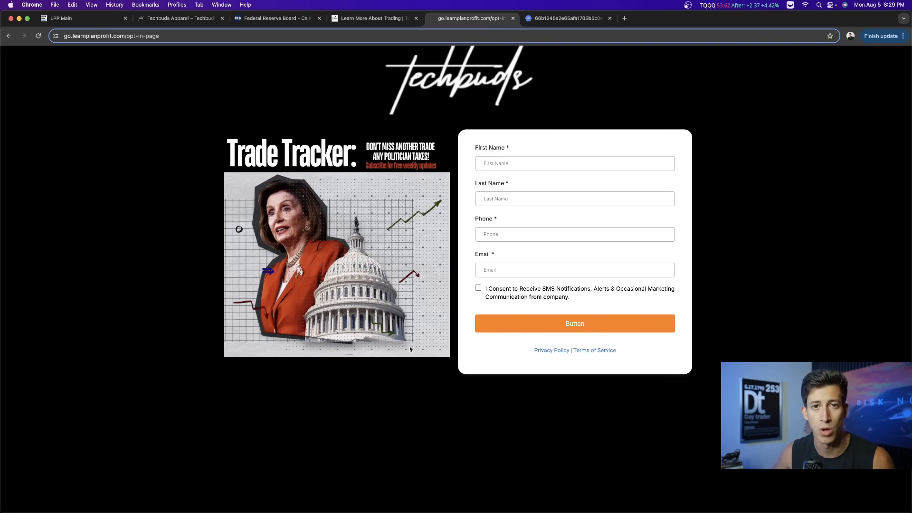
mouse_move(405, 323)
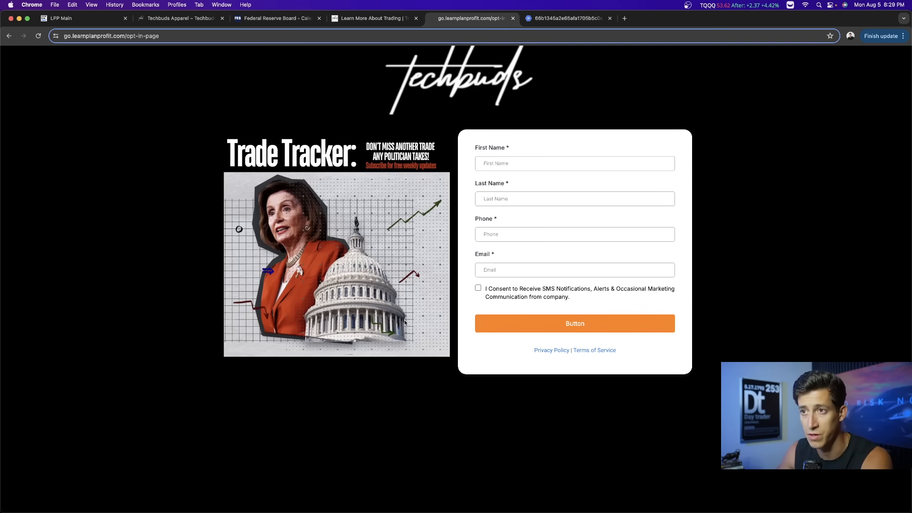
click(81, 18)
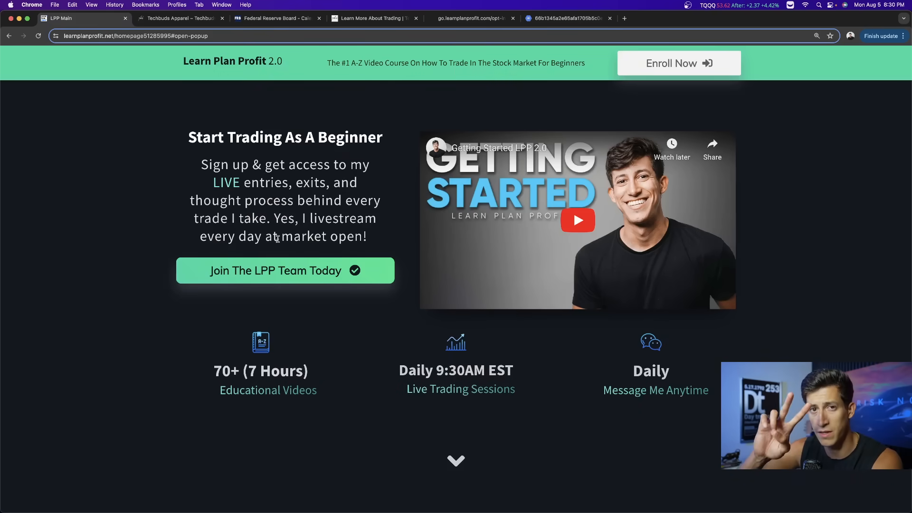
mouse_move(590, 283)
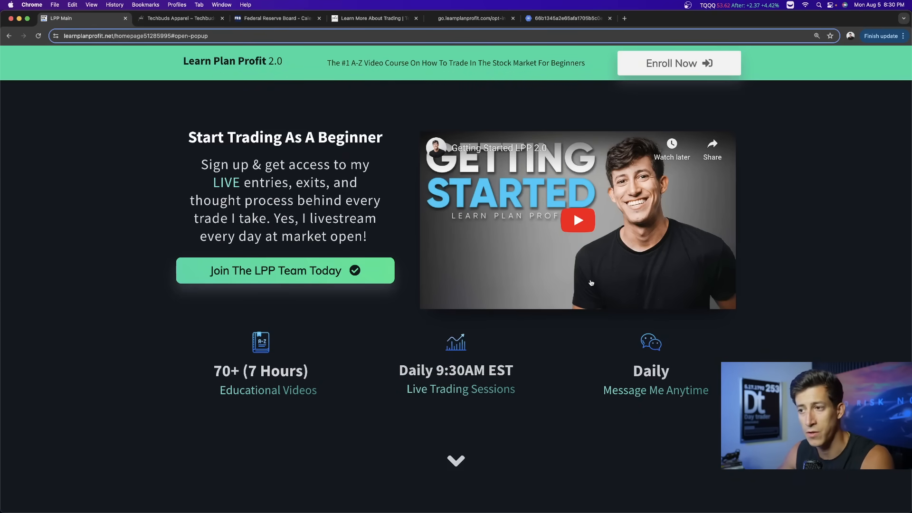